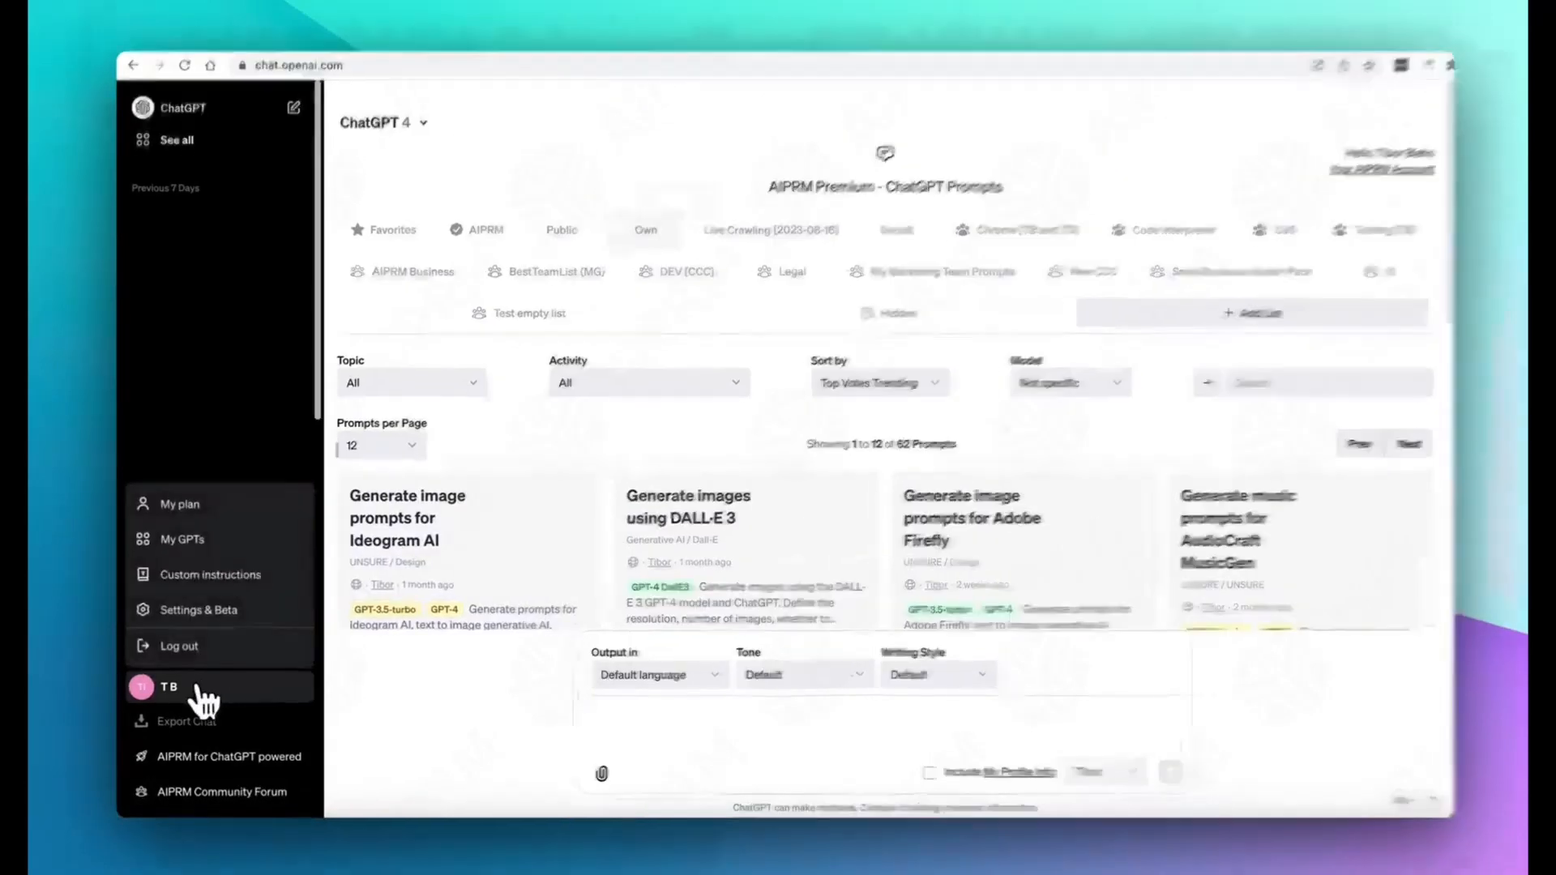
Review the account settings, including the connected apps section.
{"action": "left_click", "coordinate": [198, 609]}
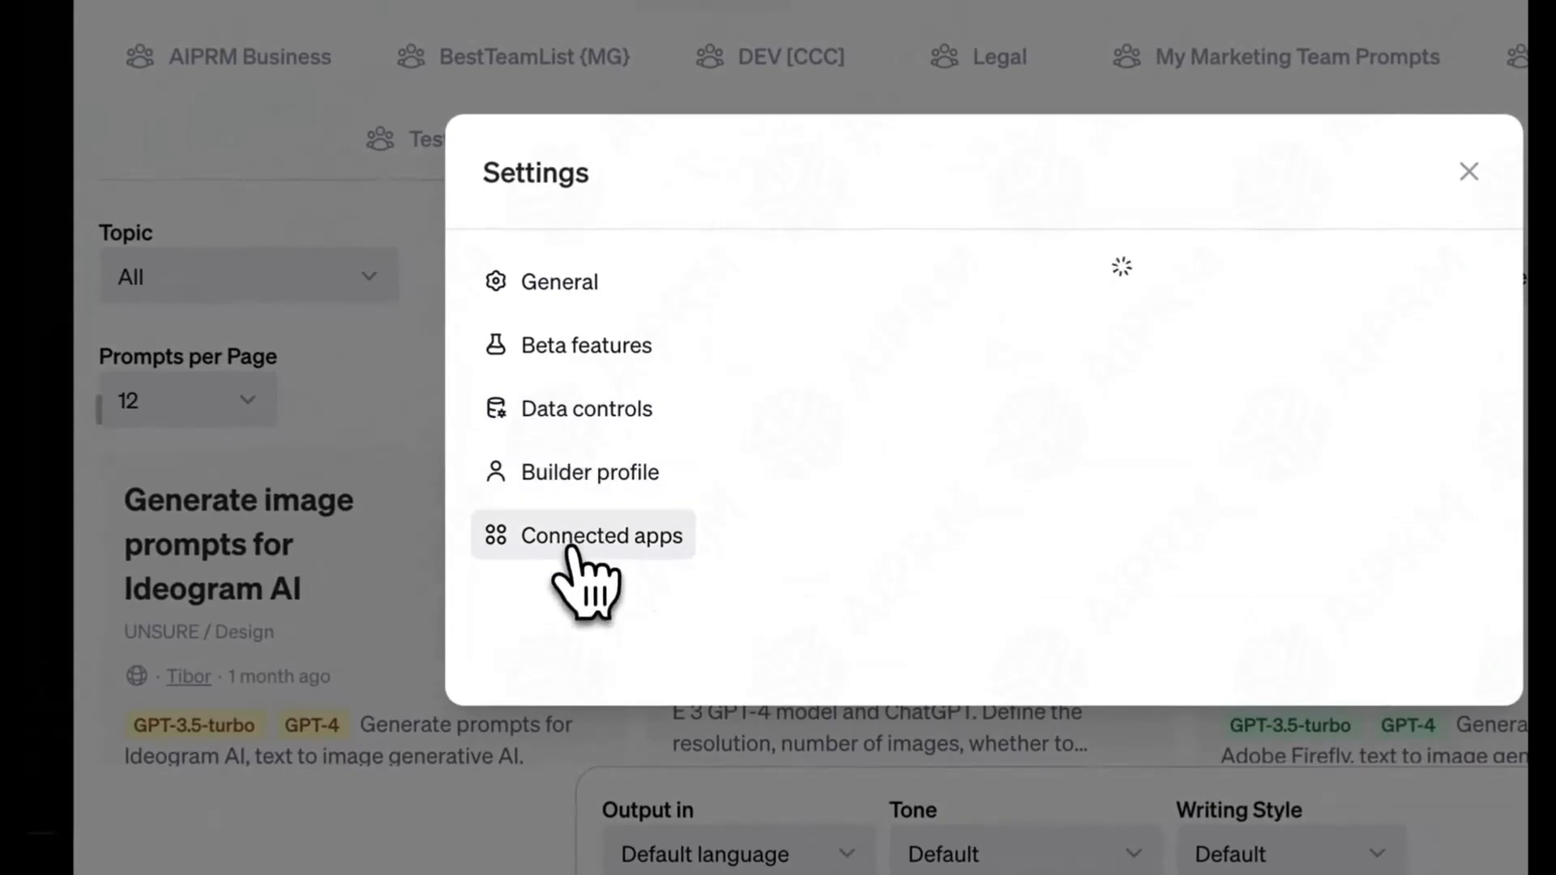
{"action": "left_click", "coordinate": [1469, 170]}
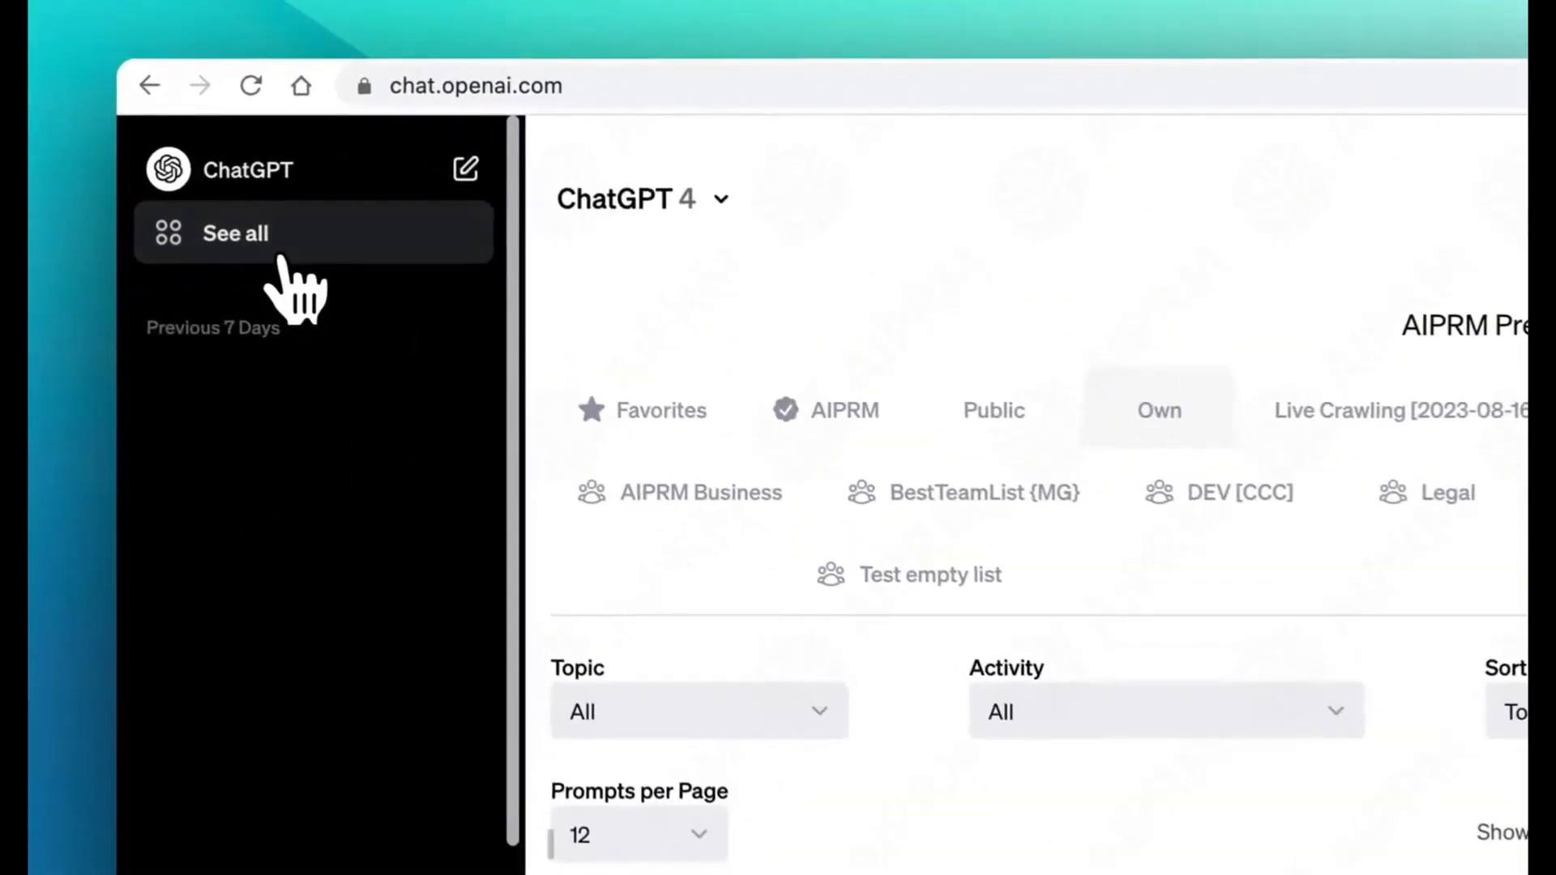
Start a new GPT from See all → Create a GPT, glance at Configure, and return to the builder chat.
{"action": "left_click", "coordinate": [235, 234]}
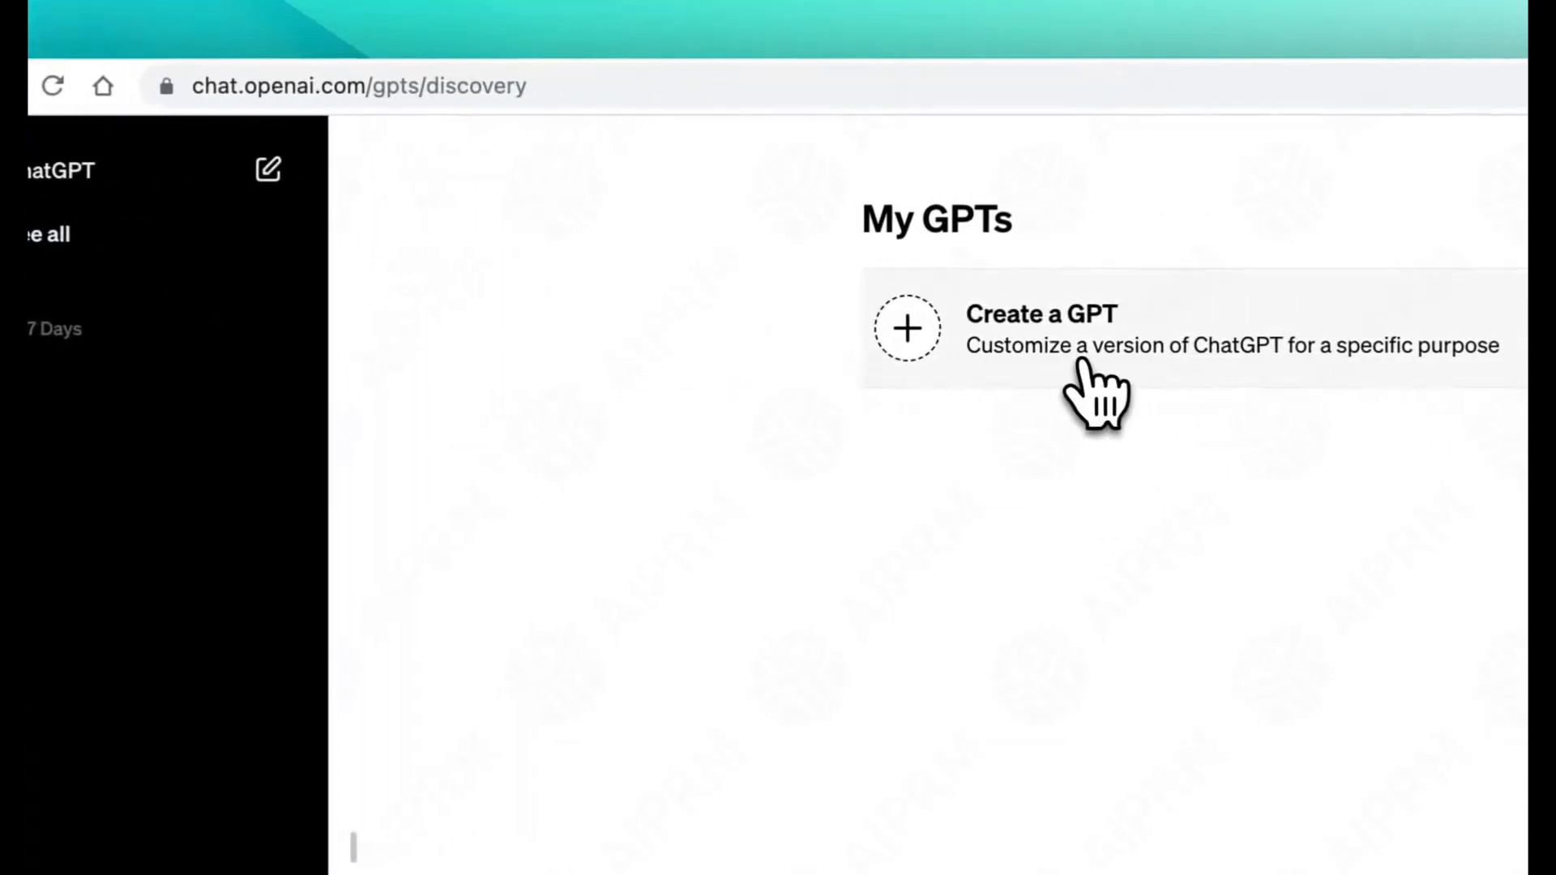
{"action": "left_click", "coordinate": [1042, 327]}
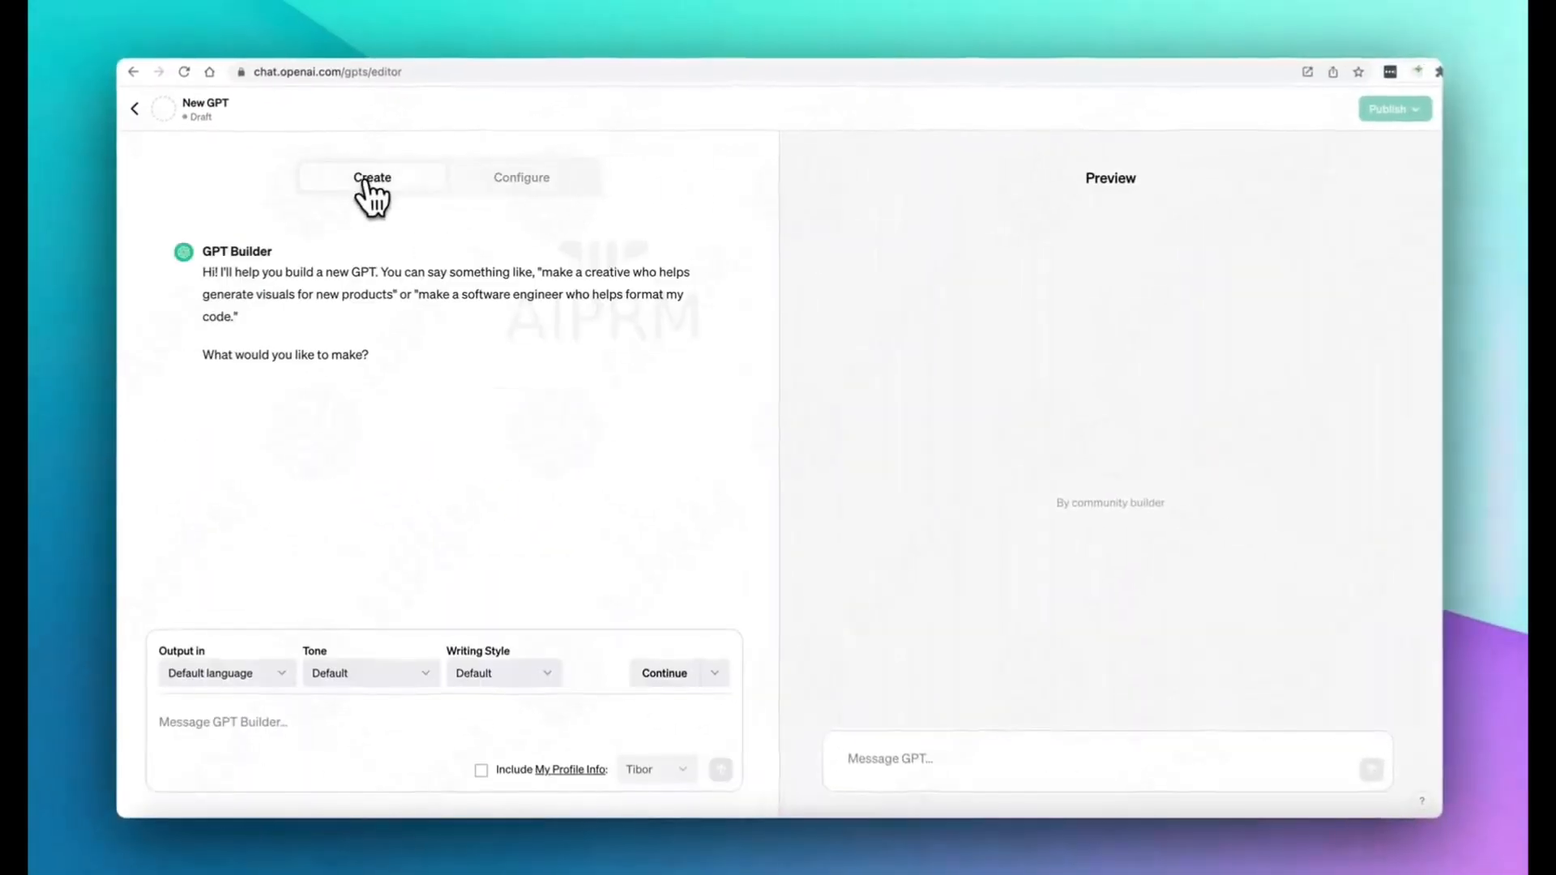
{"action": "left_click", "coordinate": [520, 176]}
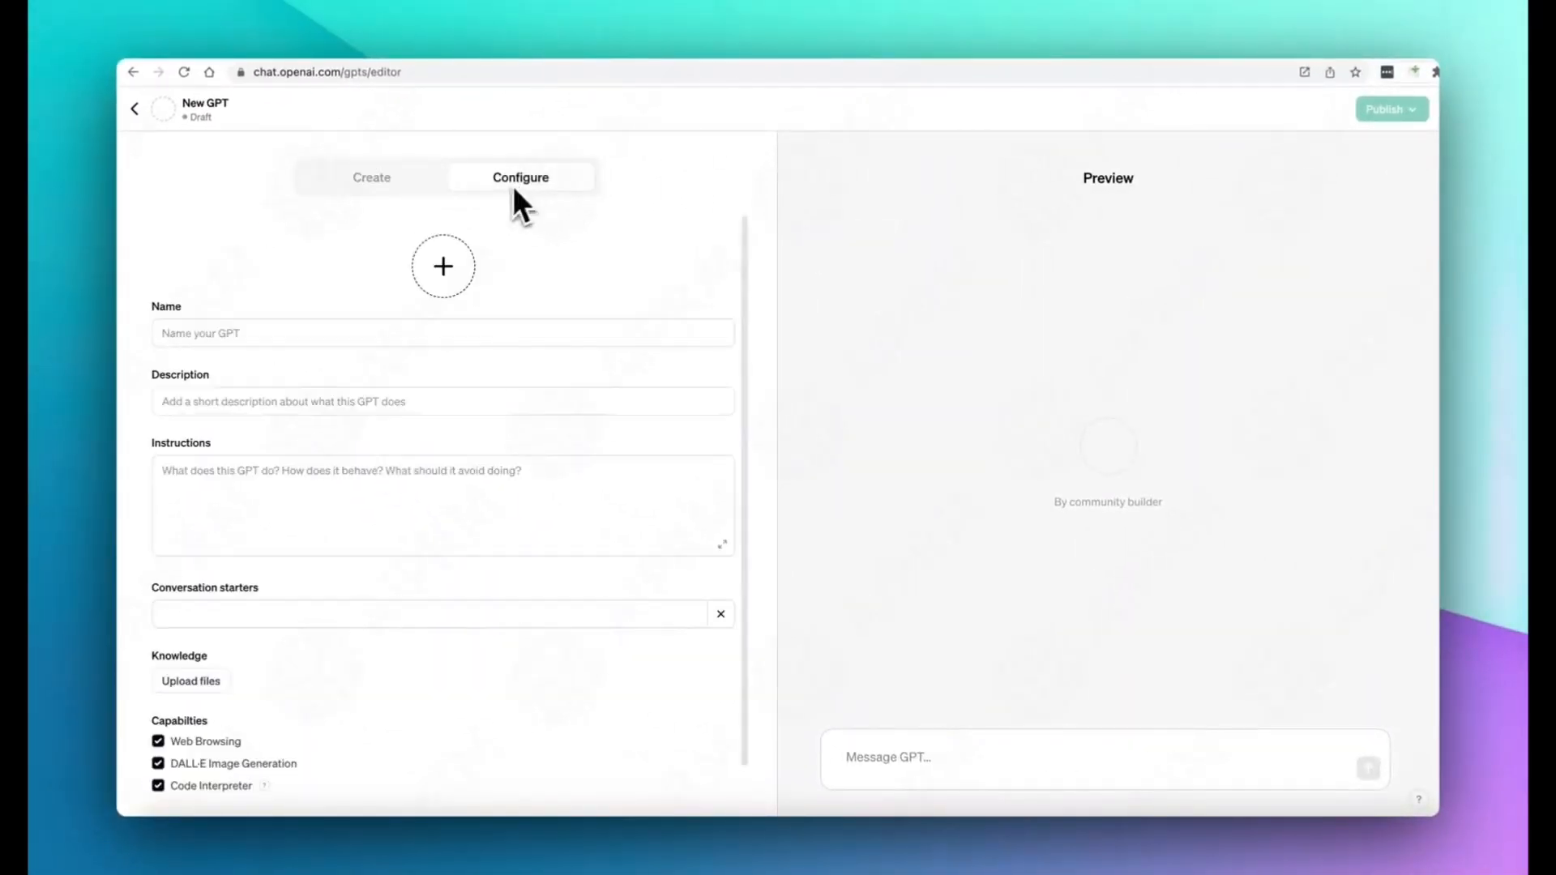
{"action": "left_click", "coordinate": [443, 266]}
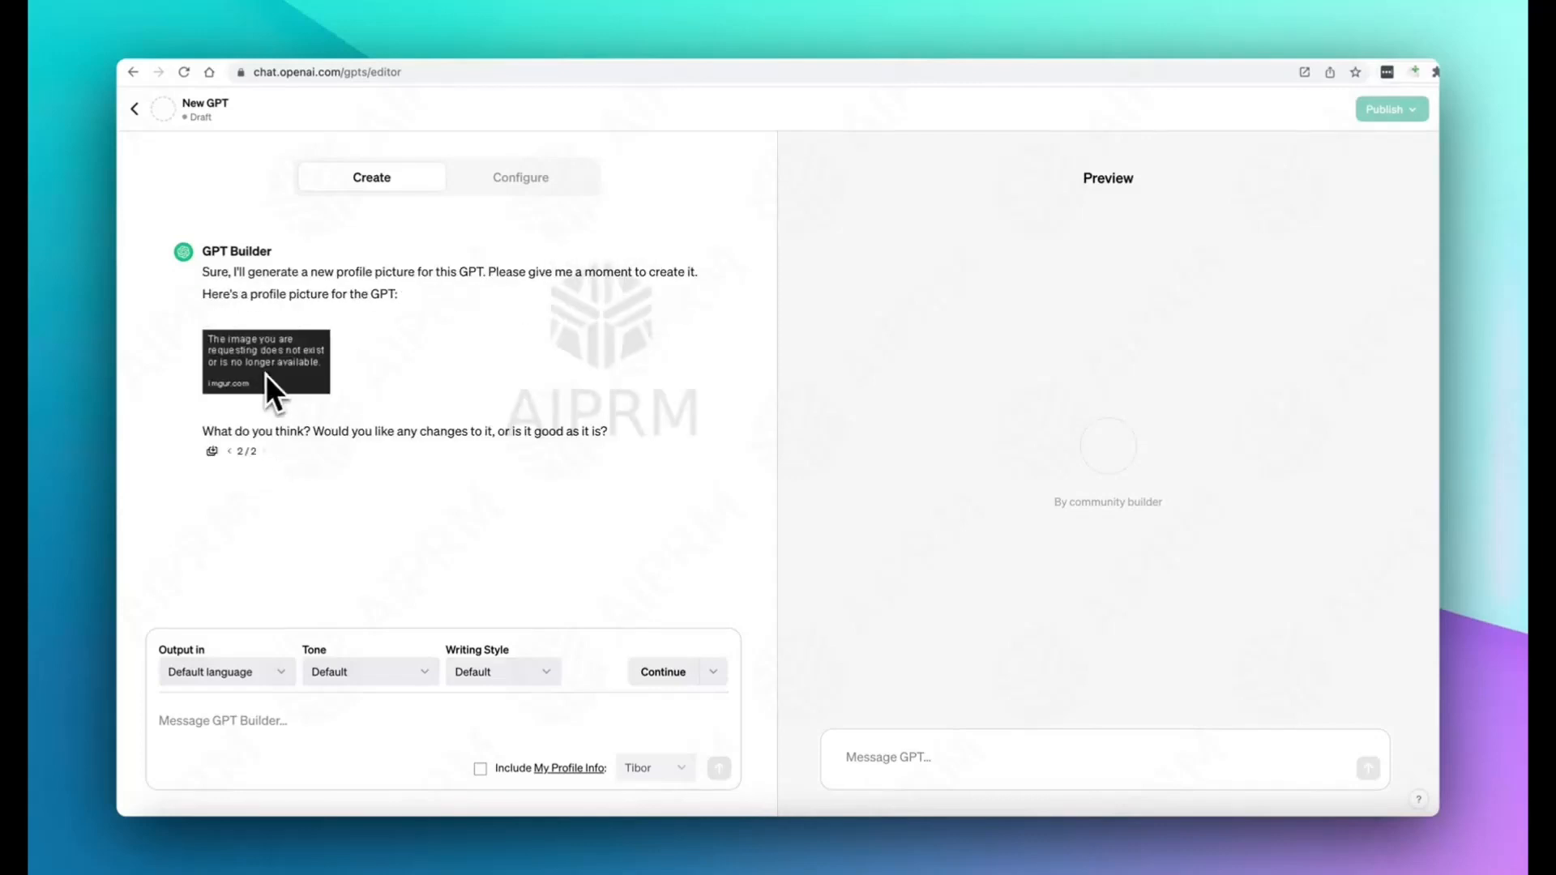
Scroll through the Configure fields and start adding an action to the GPT.
{"action": "left_click", "coordinate": [520, 176]}
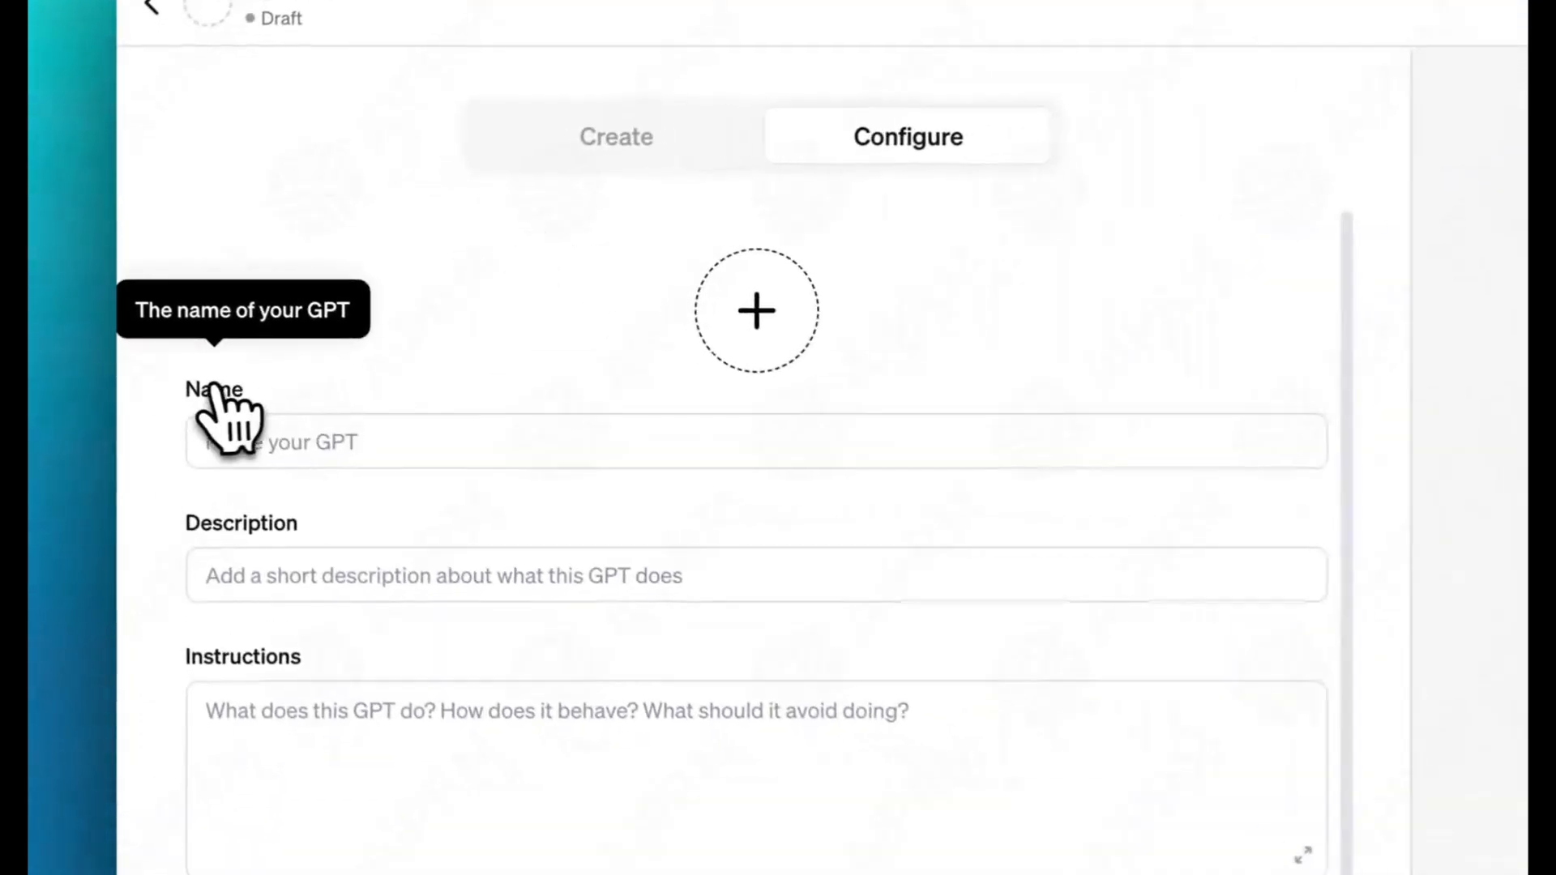
{"action": "scroll", "scroll_direction": "down", "scroll_amount": 3}
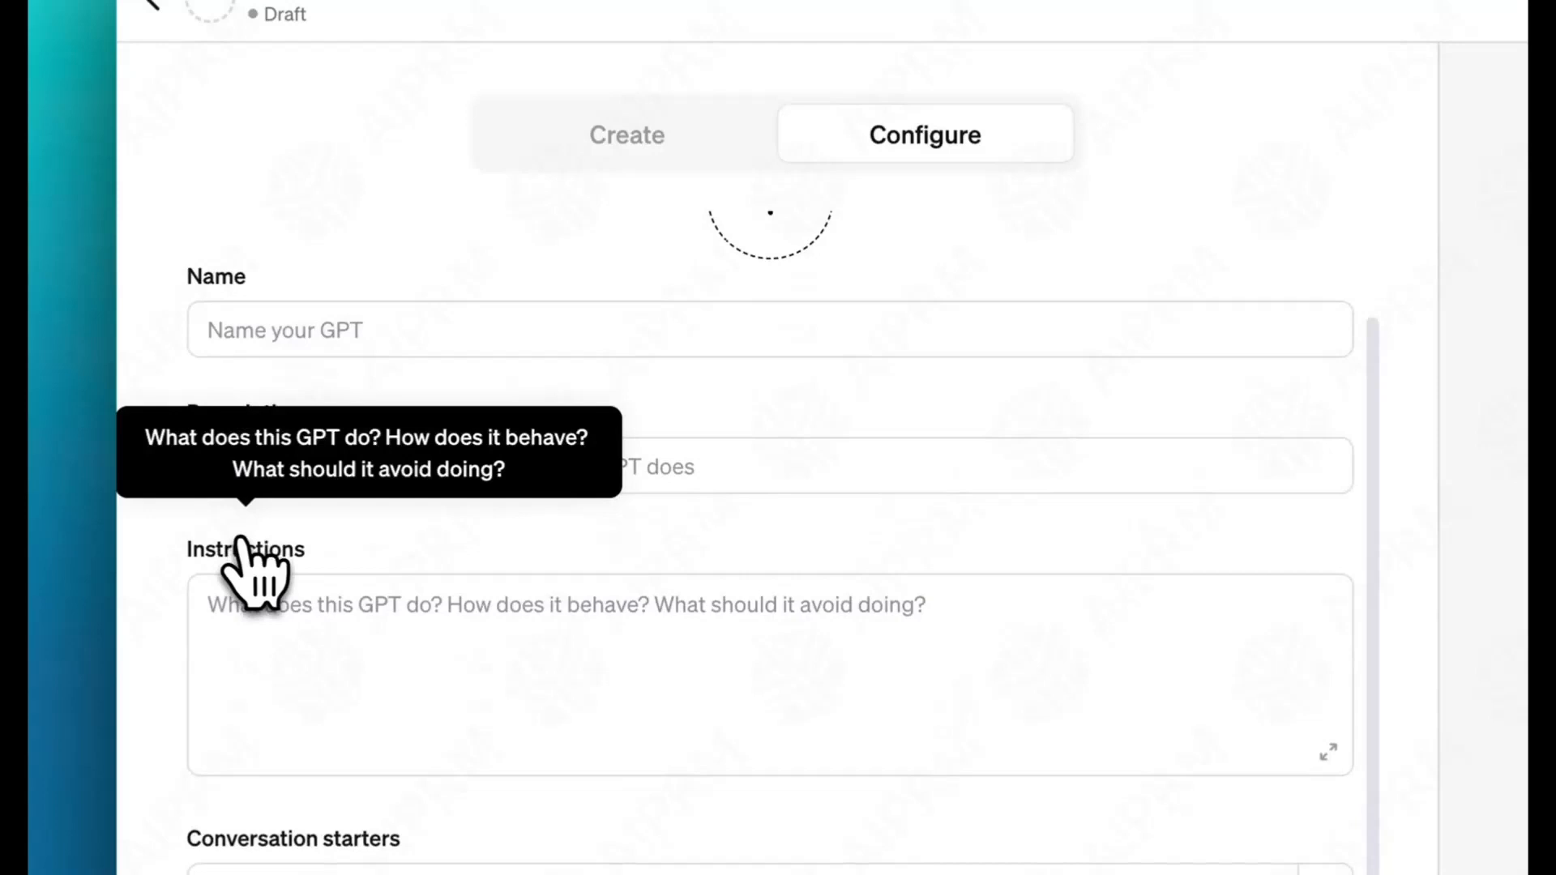
{"action": "scroll", "scroll_direction": "down", "scroll_amount": 3}
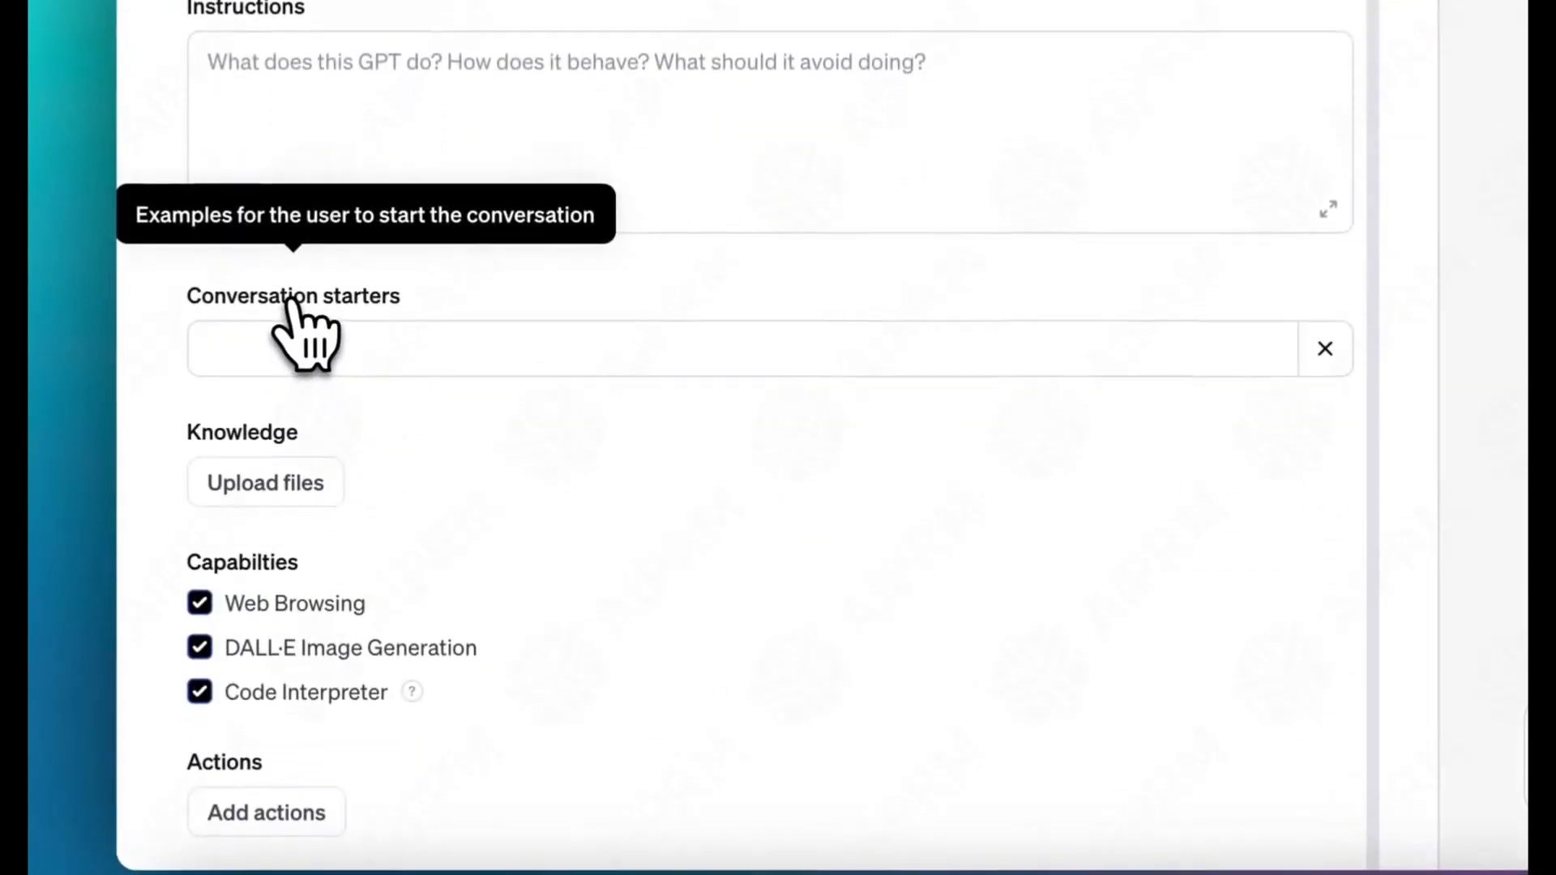
{"action": "mouse_move", "coordinate": [308, 615]}
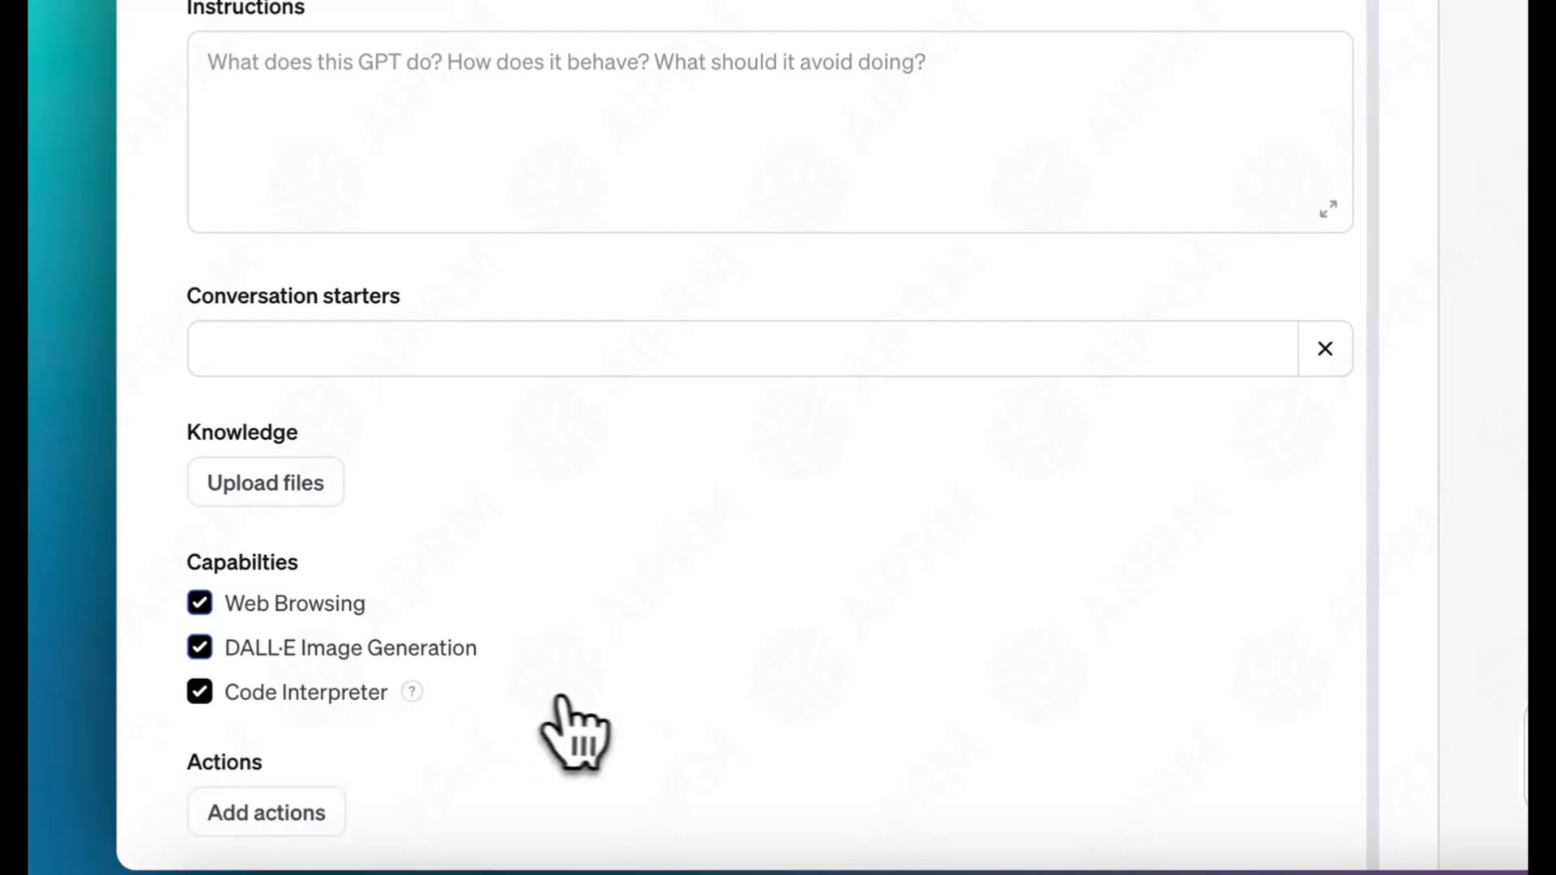
{"action": "left_click", "coordinate": [264, 812]}
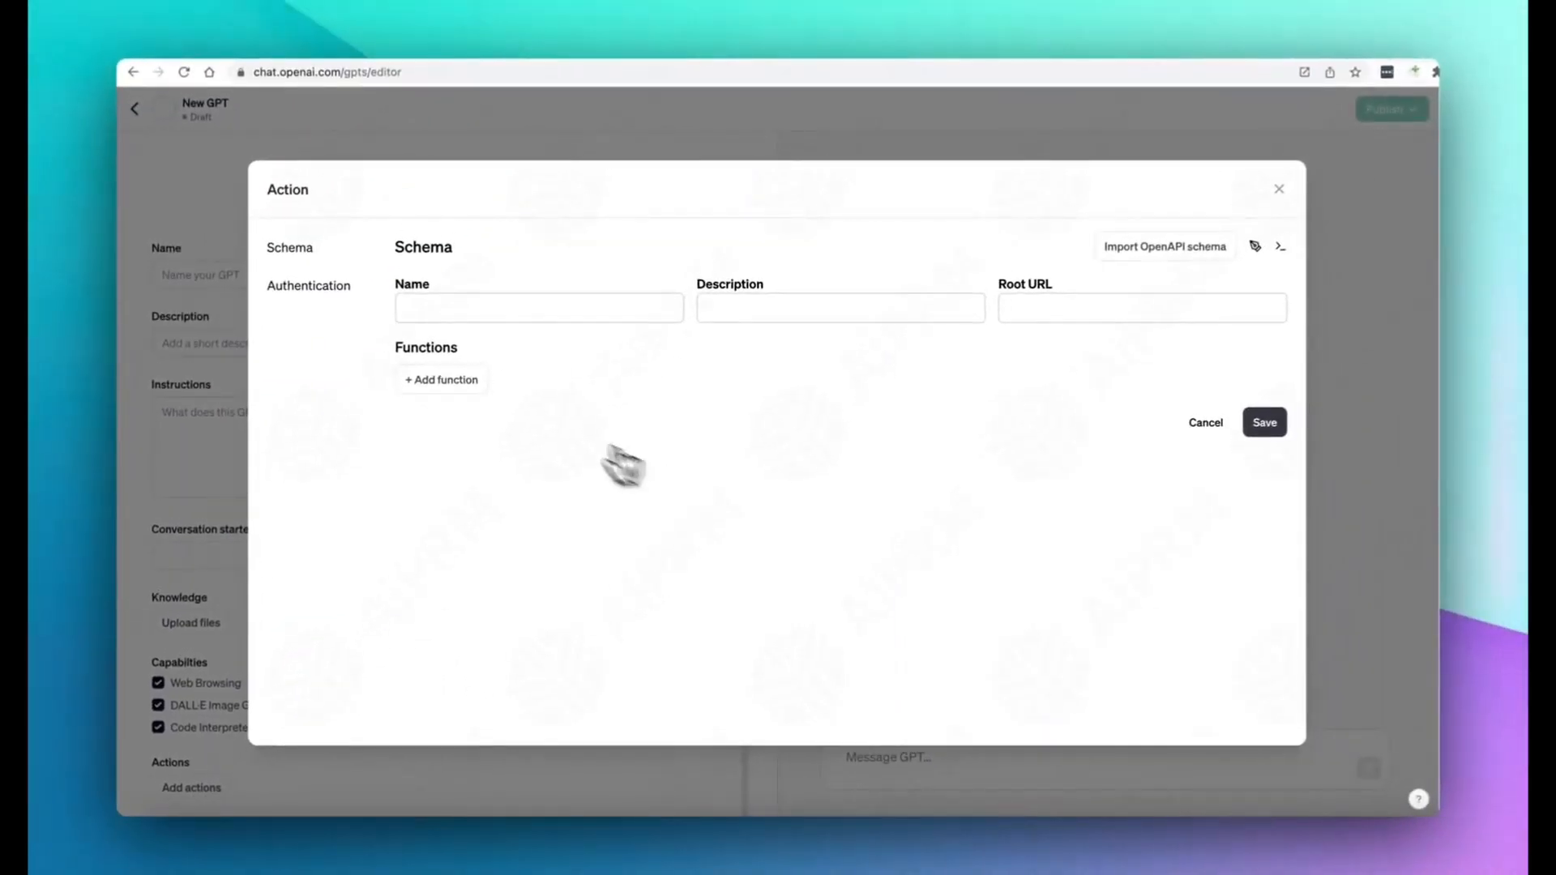
Review the action's authentication options and choose API Key authorization.
{"action": "left_click", "coordinate": [441, 379]}
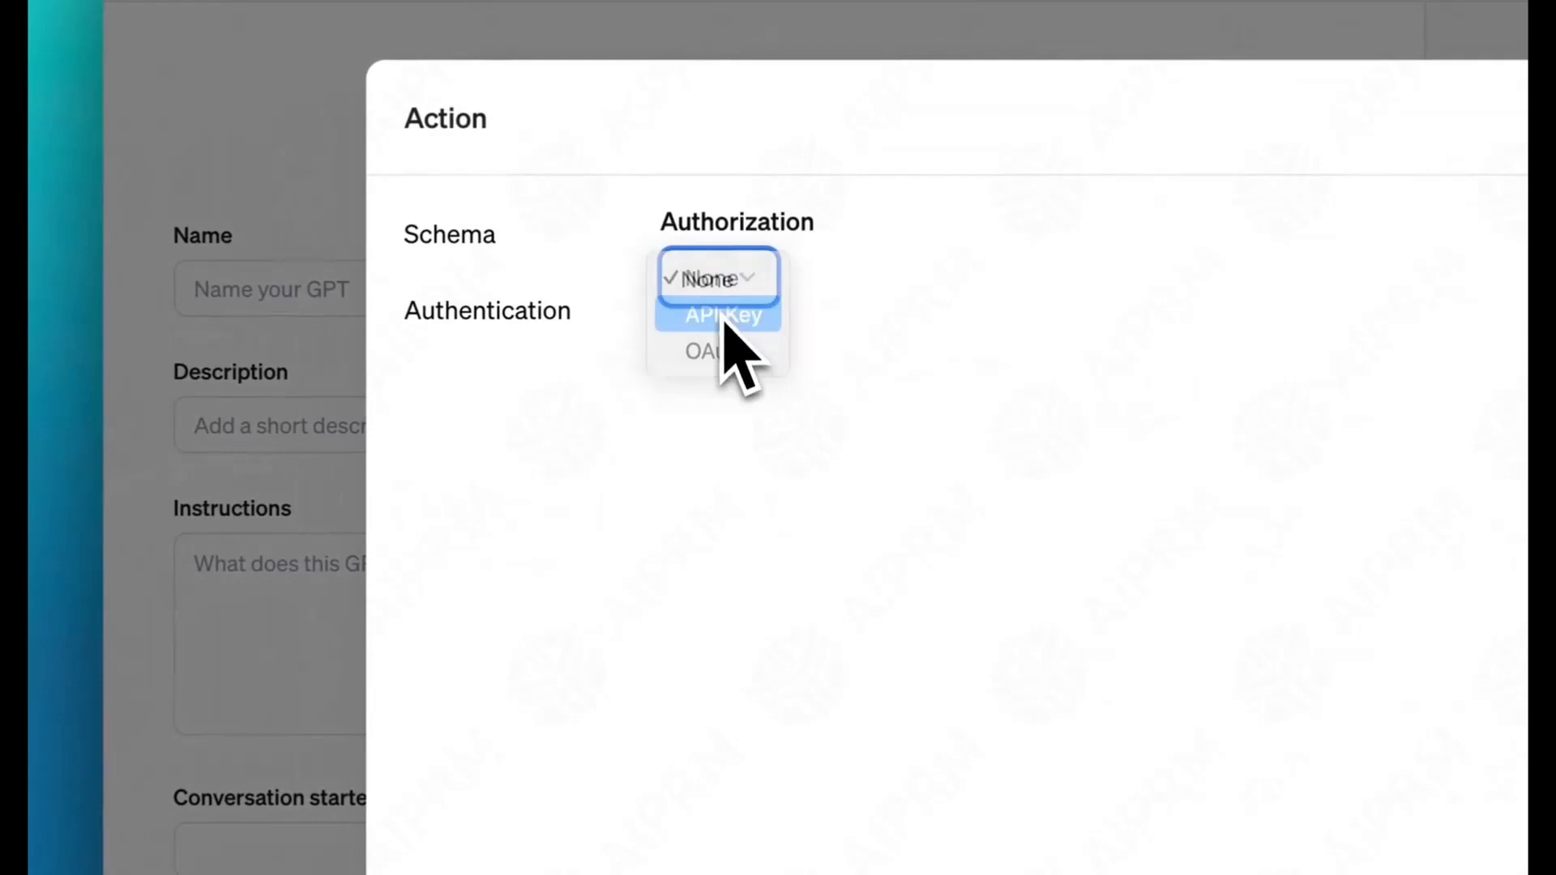
{"action": "left_click", "coordinate": [705, 352]}
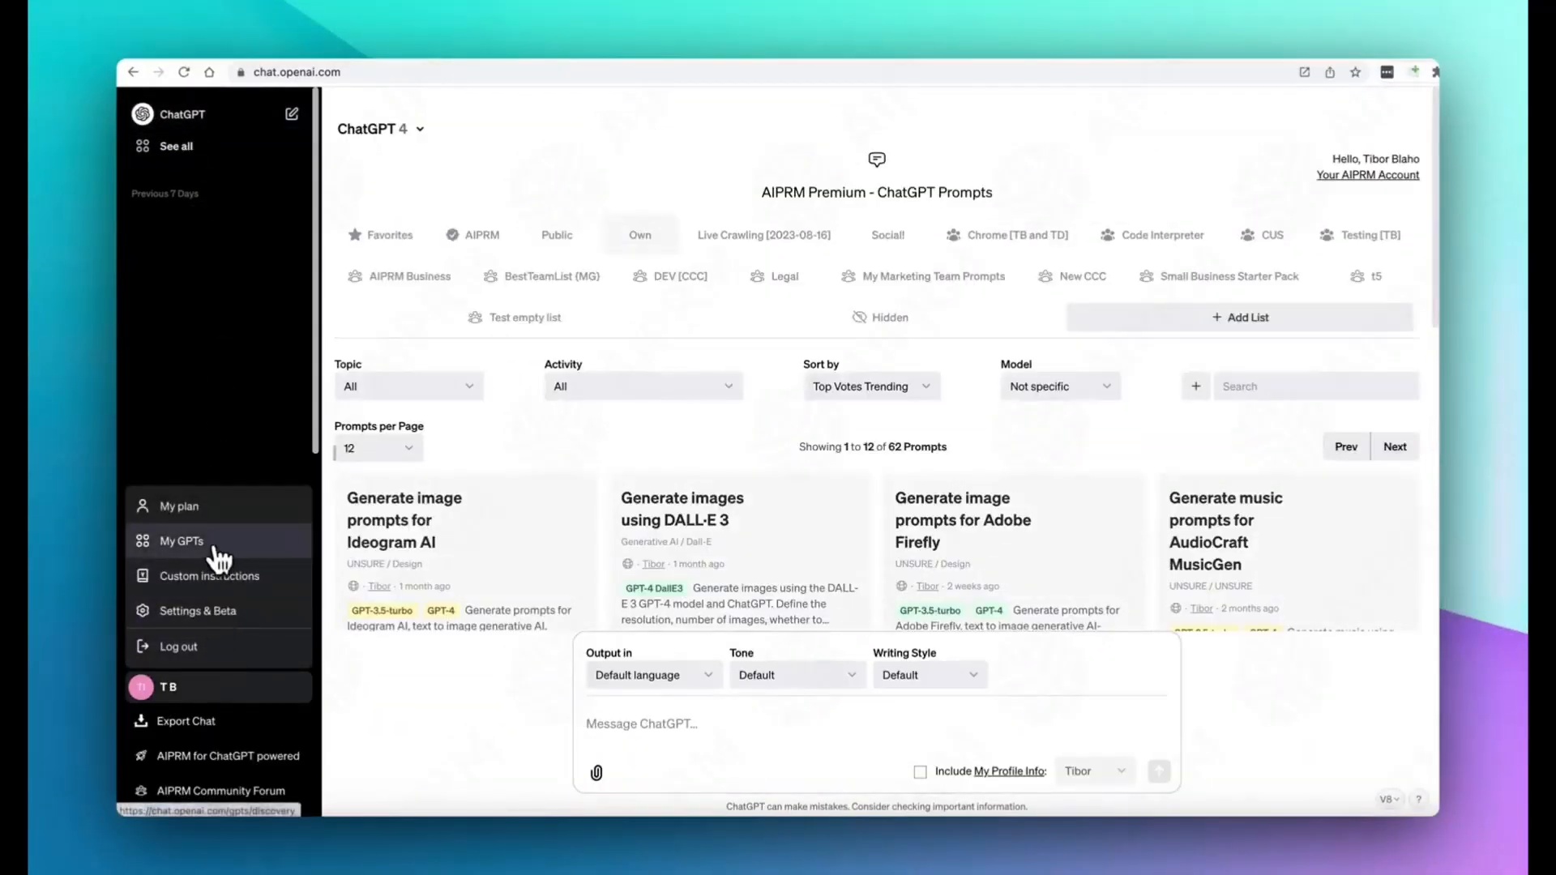
Switch the chat model to GPT-4 and send a Hello message.
{"action": "left_click", "coordinate": [181, 541]}
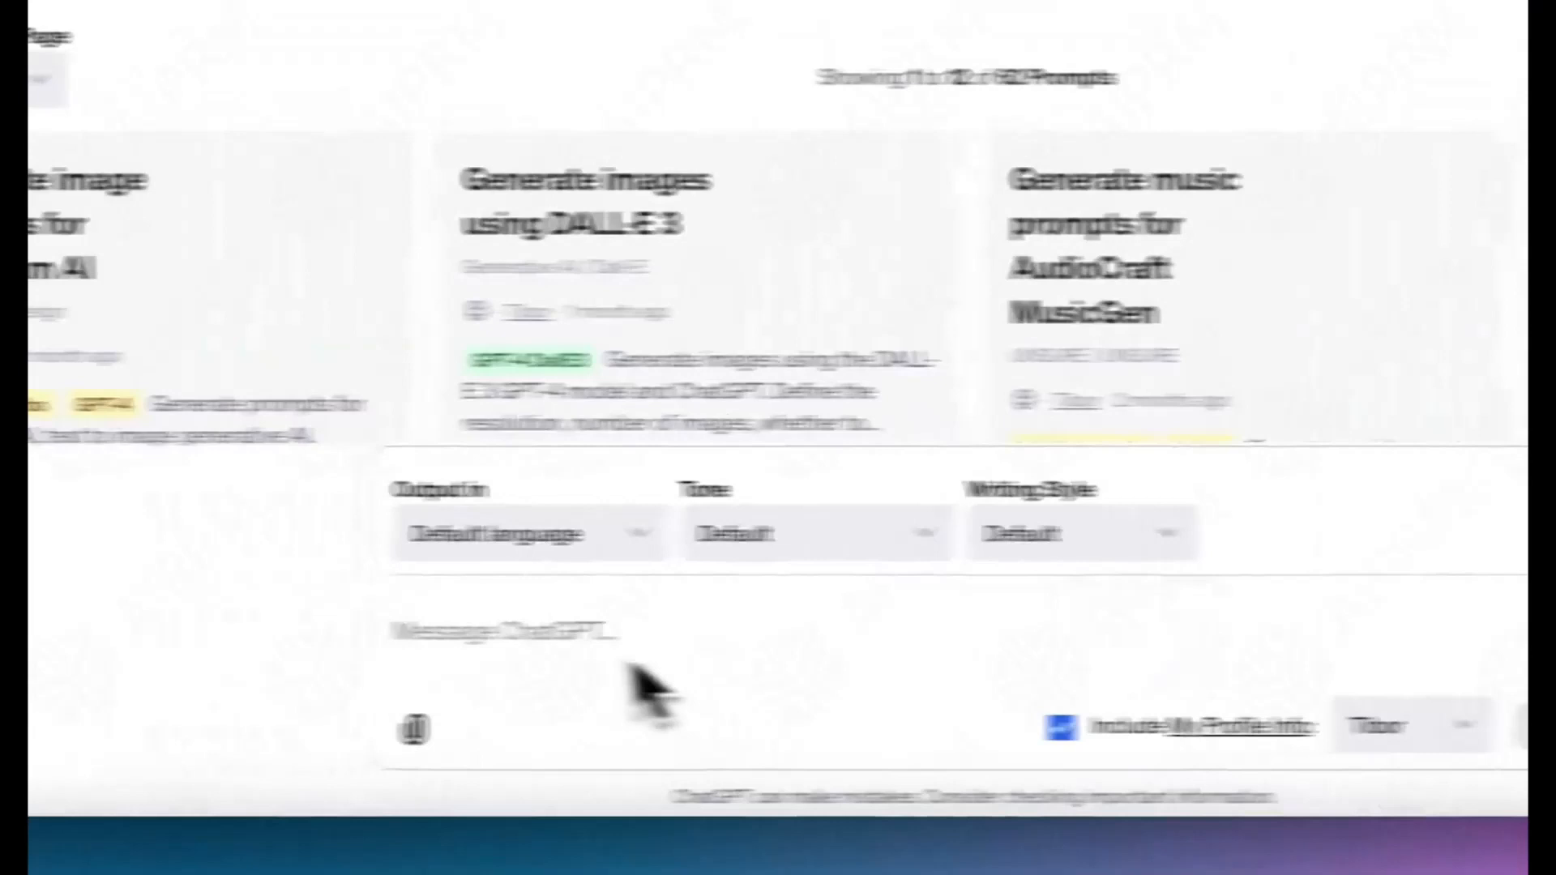
{"action": "left_click", "coordinate": [506, 197]}
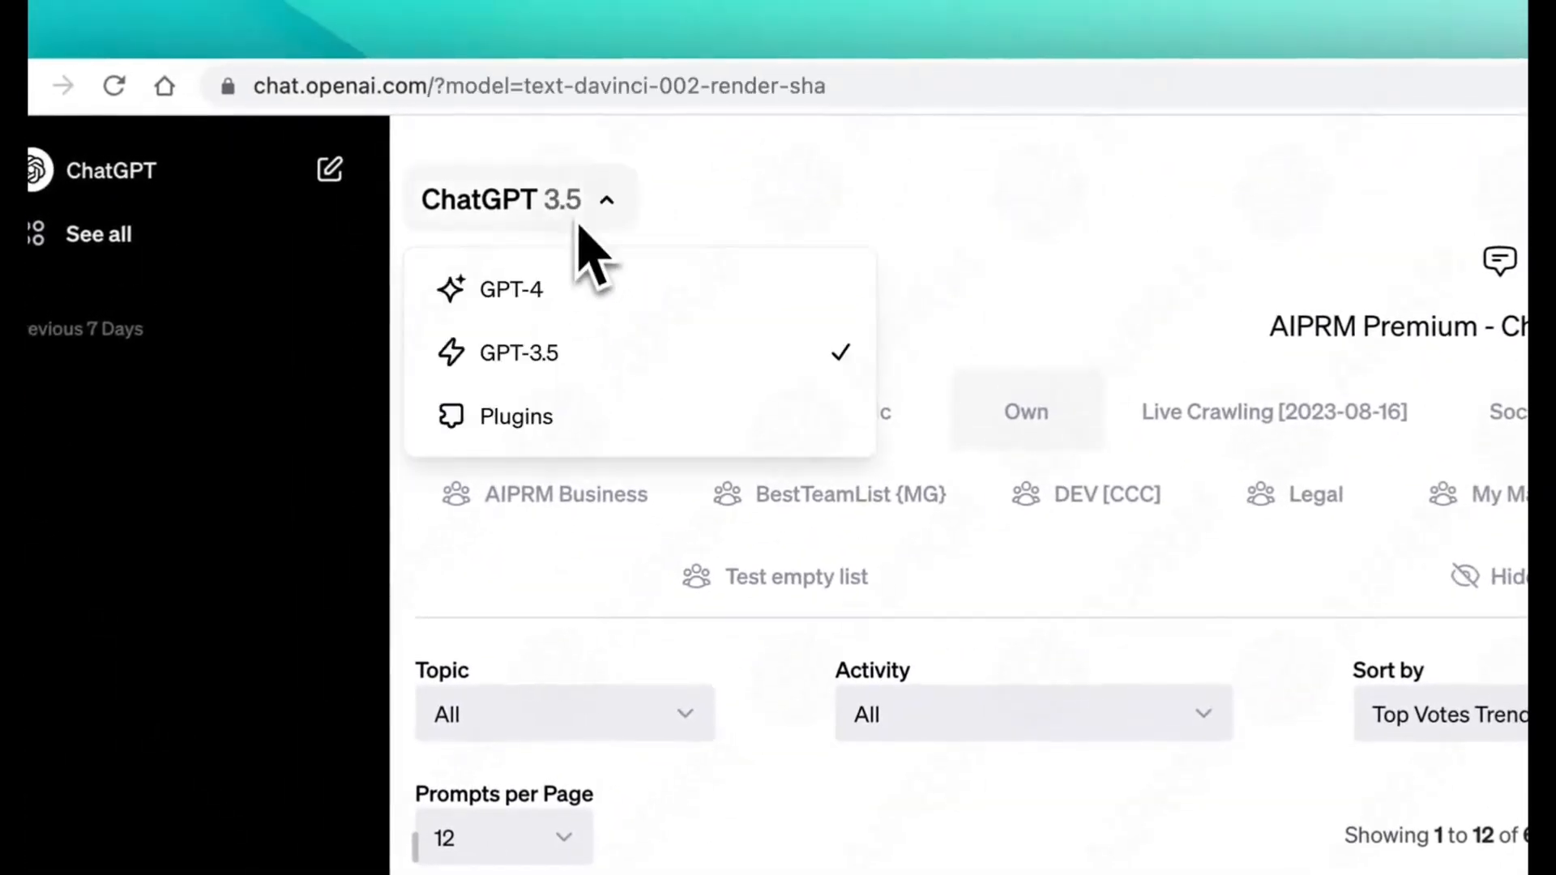
{"action": "left_click", "coordinate": [516, 417]}
{"action": "type", "text": "Hello"}
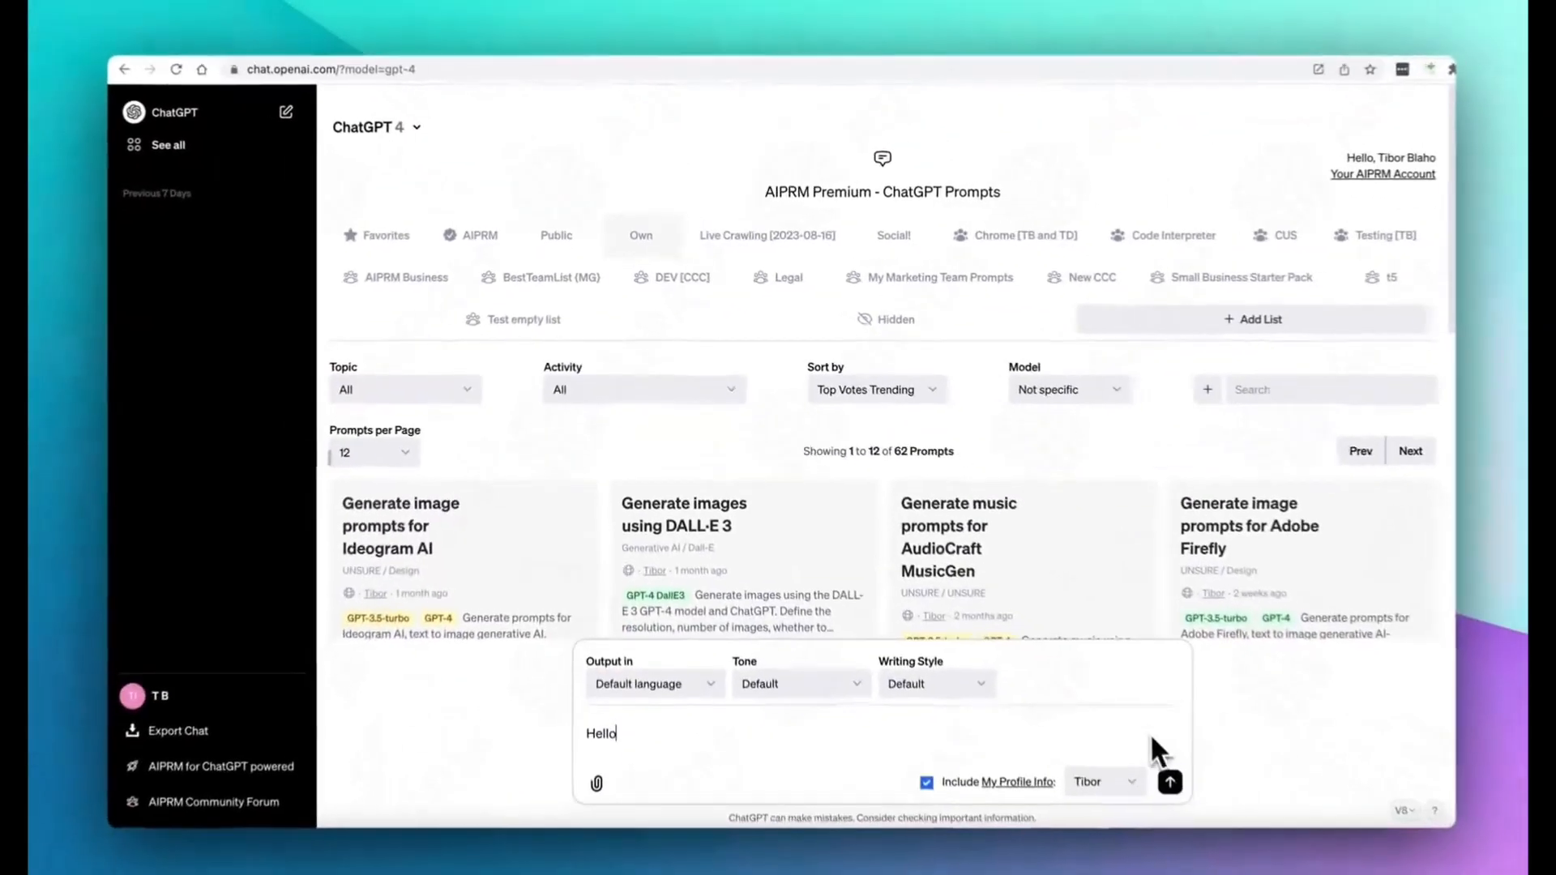
{"action": "left_click", "coordinate": [1169, 783]}
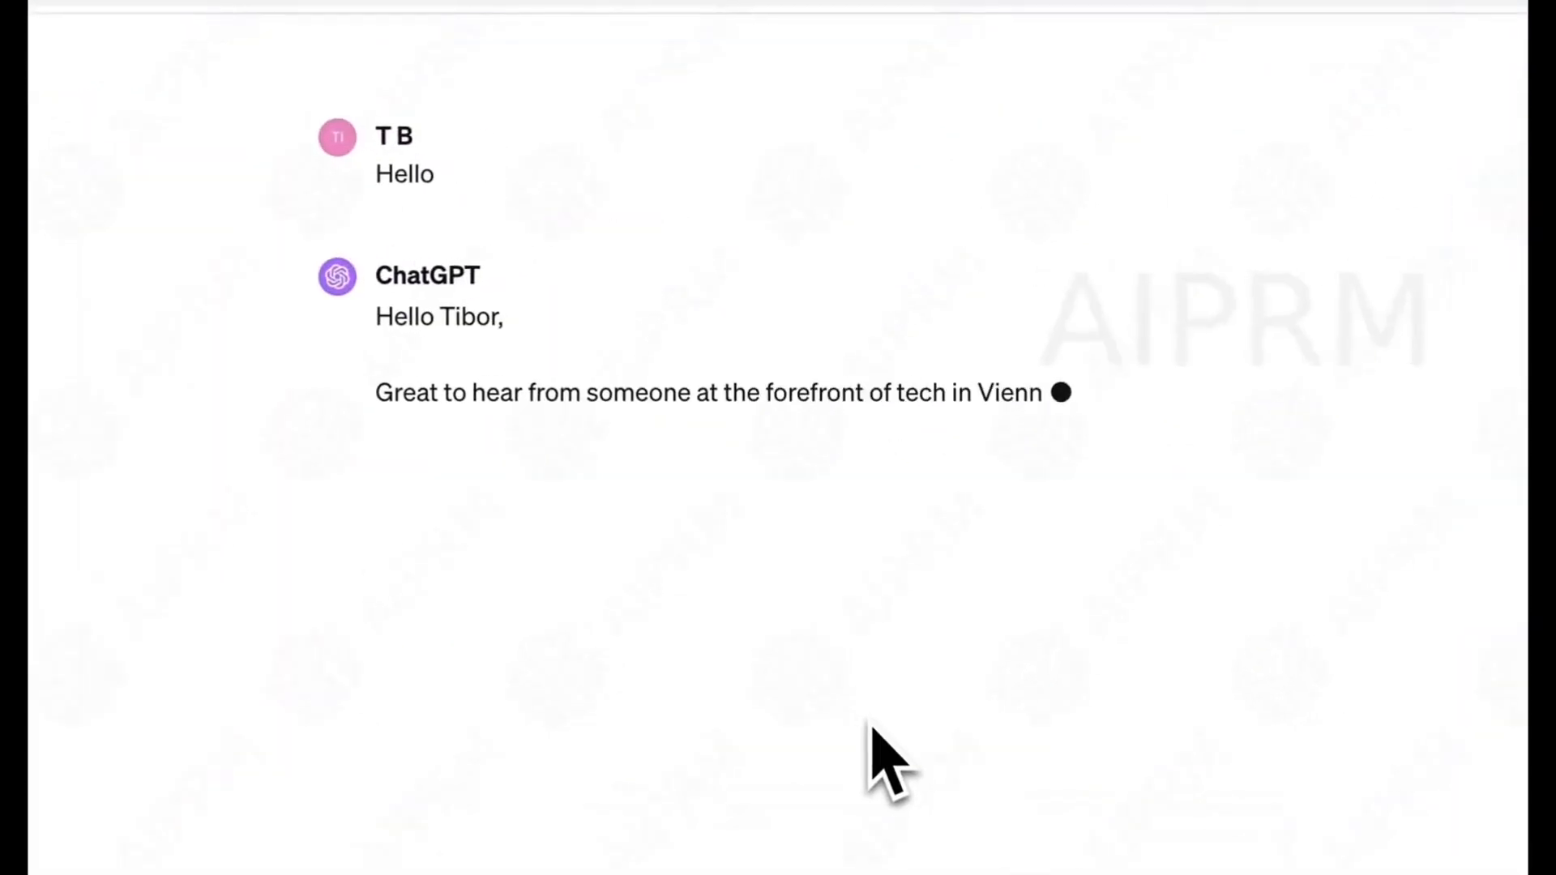